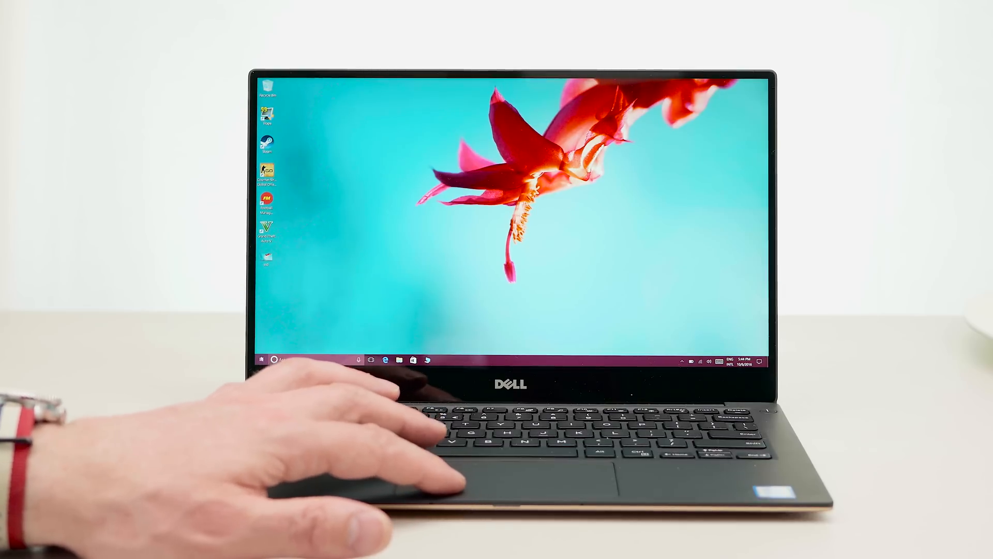
# - Put the laptop to sleep from the Start menu's Power button, then wake it
pyautogui.click(264, 360)
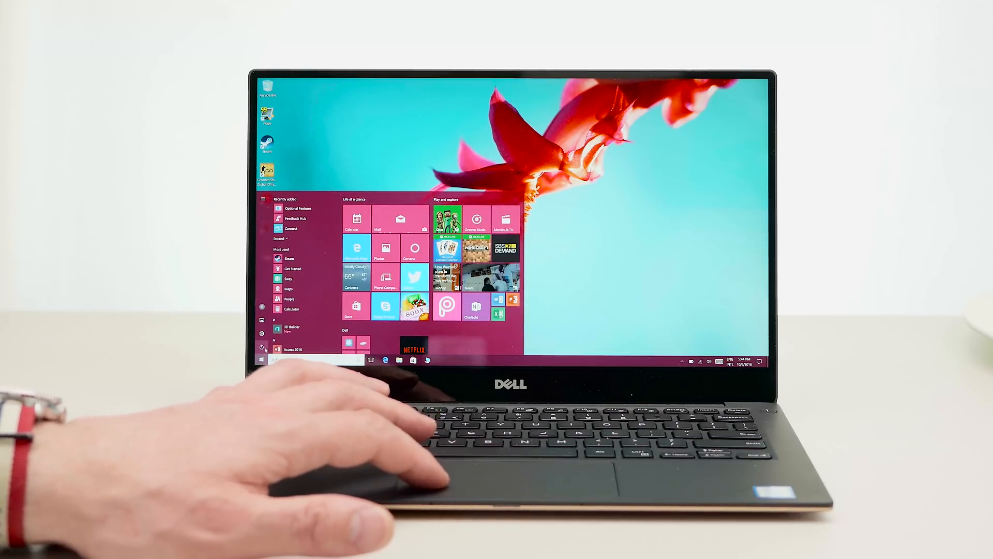
pyautogui.click(261, 348)
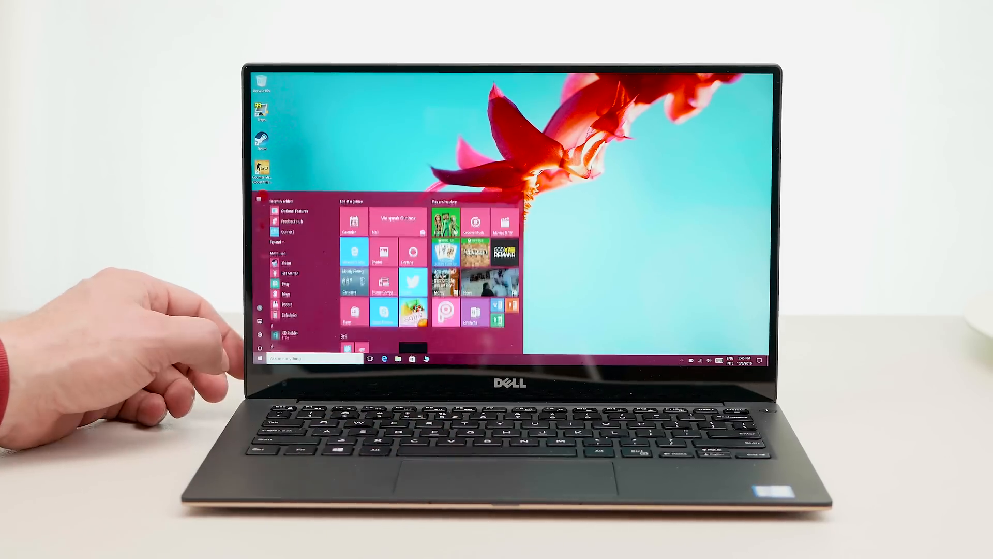
# - Choose Restart from the Start menu's Power options so the red Restarting screen appears
pyautogui.click(263, 348)
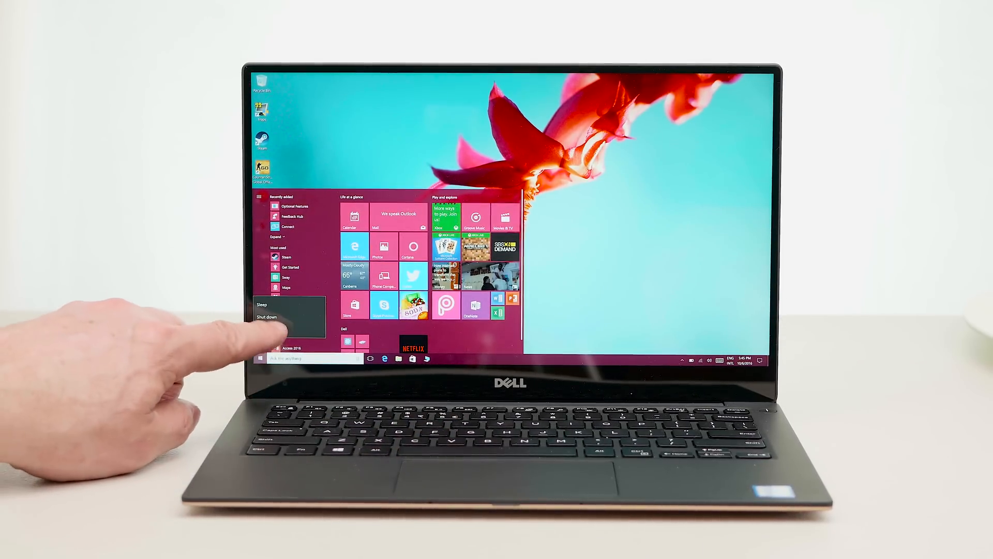
pyautogui.click(262, 314)
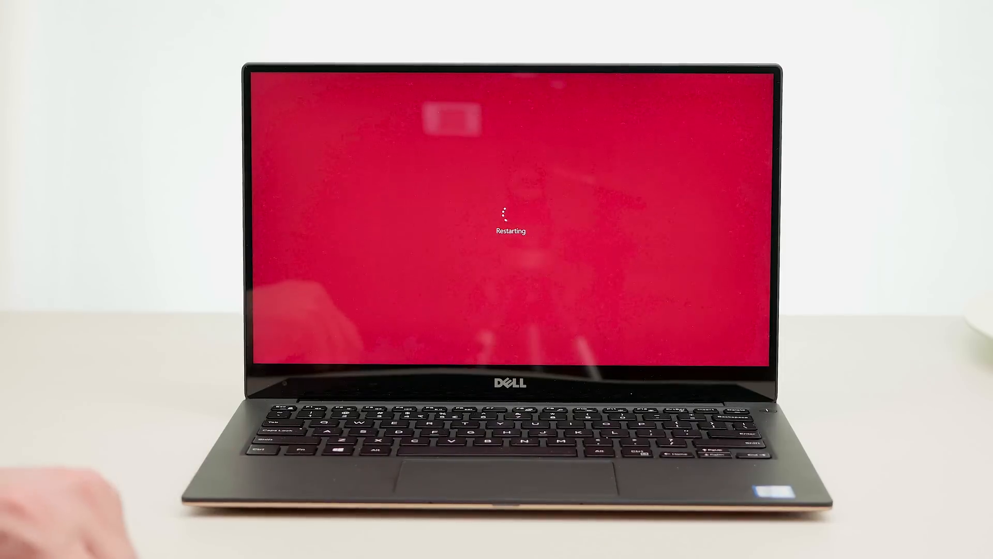